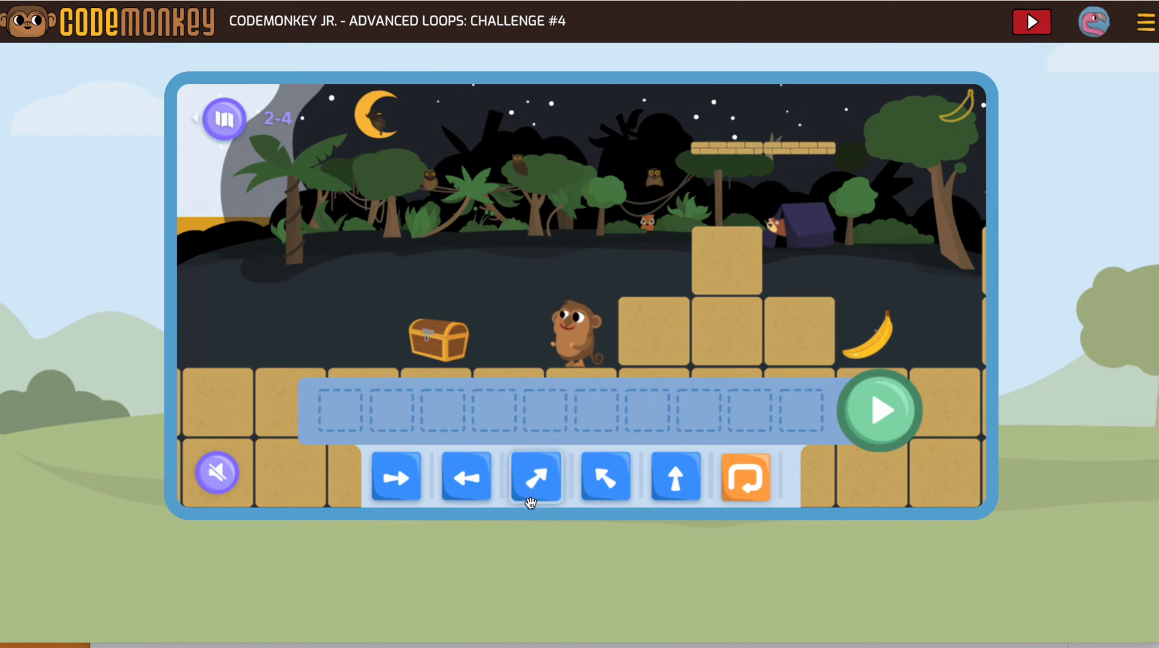
Step: Build a program of up-right then two rightward steps and run it to test the route
click(536, 477)
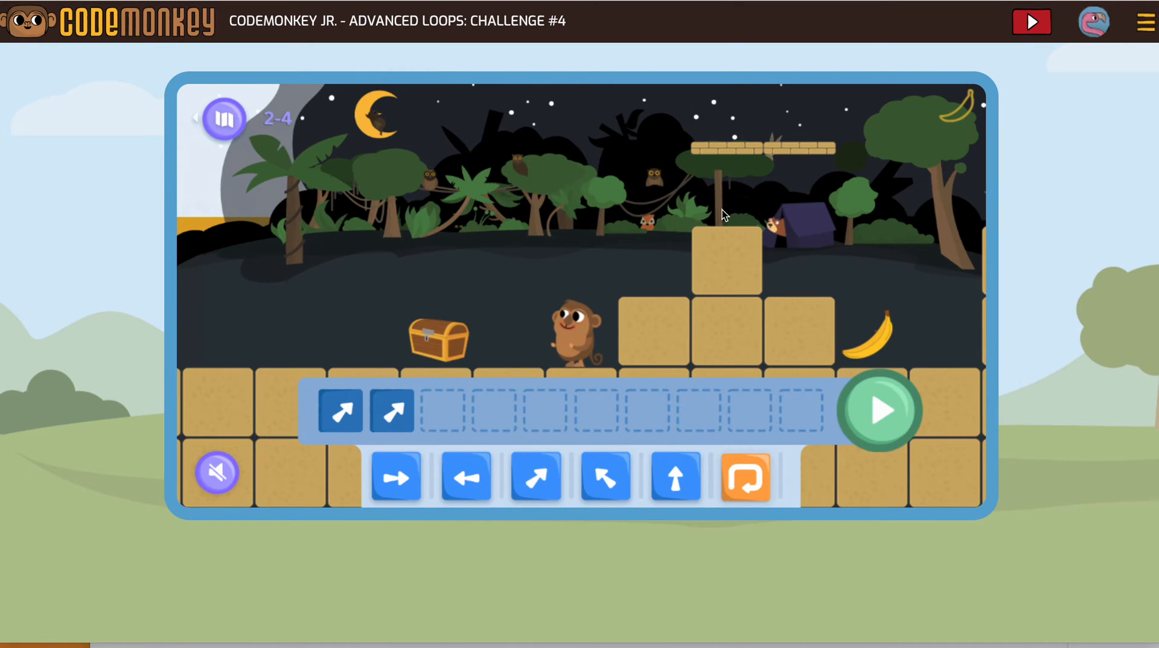
click(396, 477)
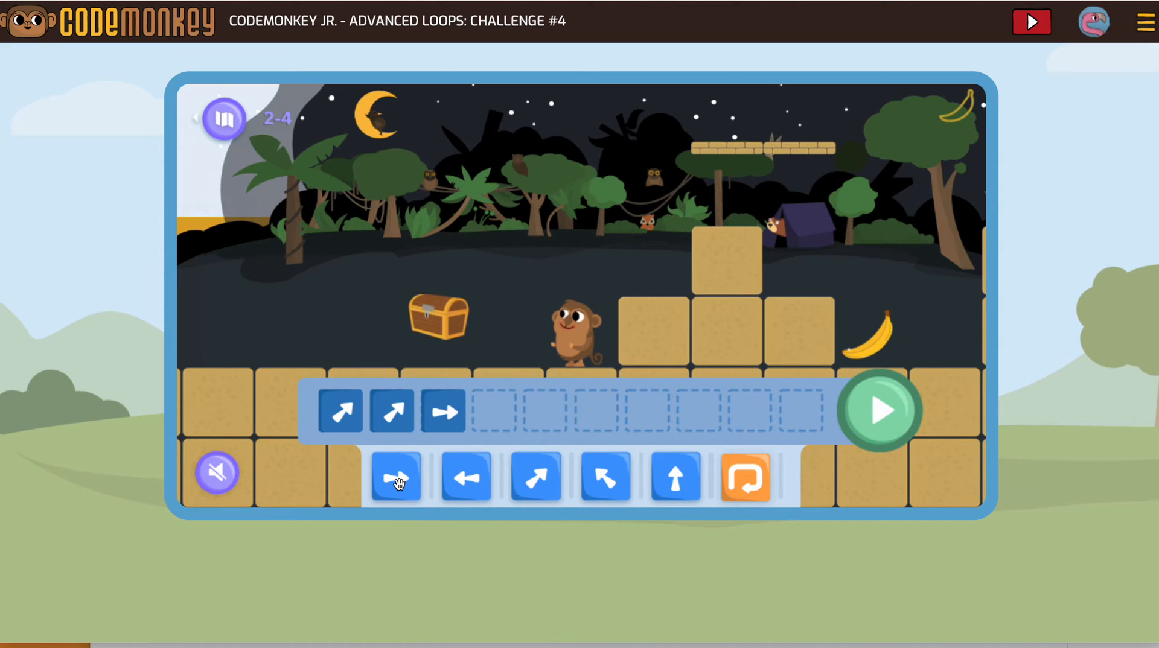
click(396, 477)
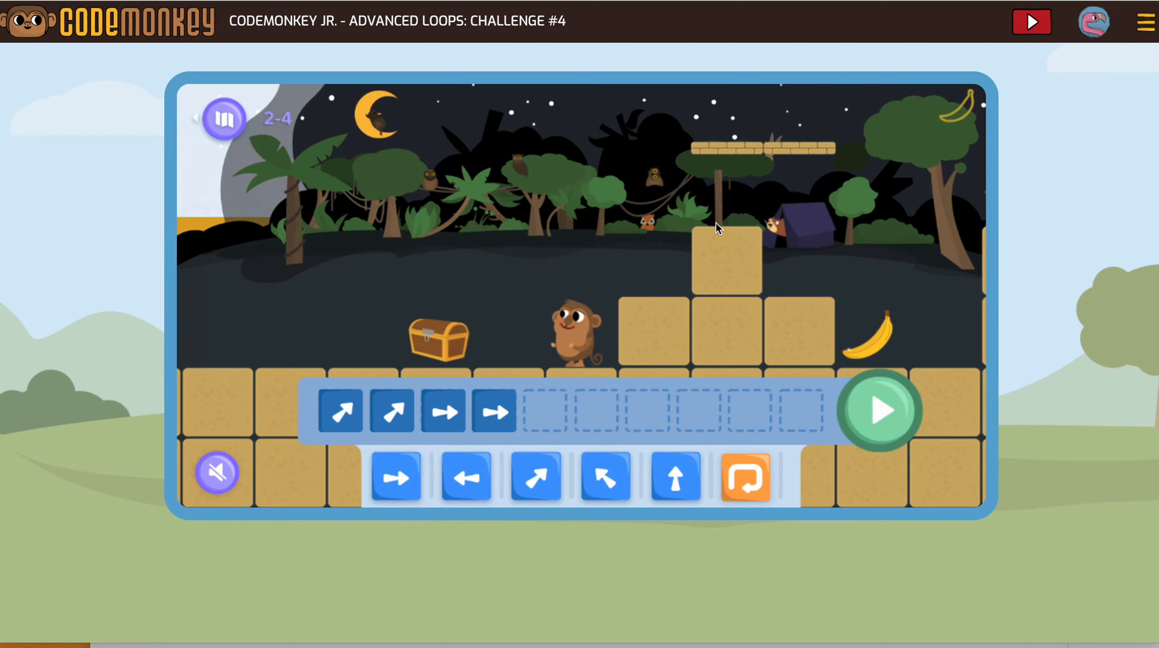
click(880, 410)
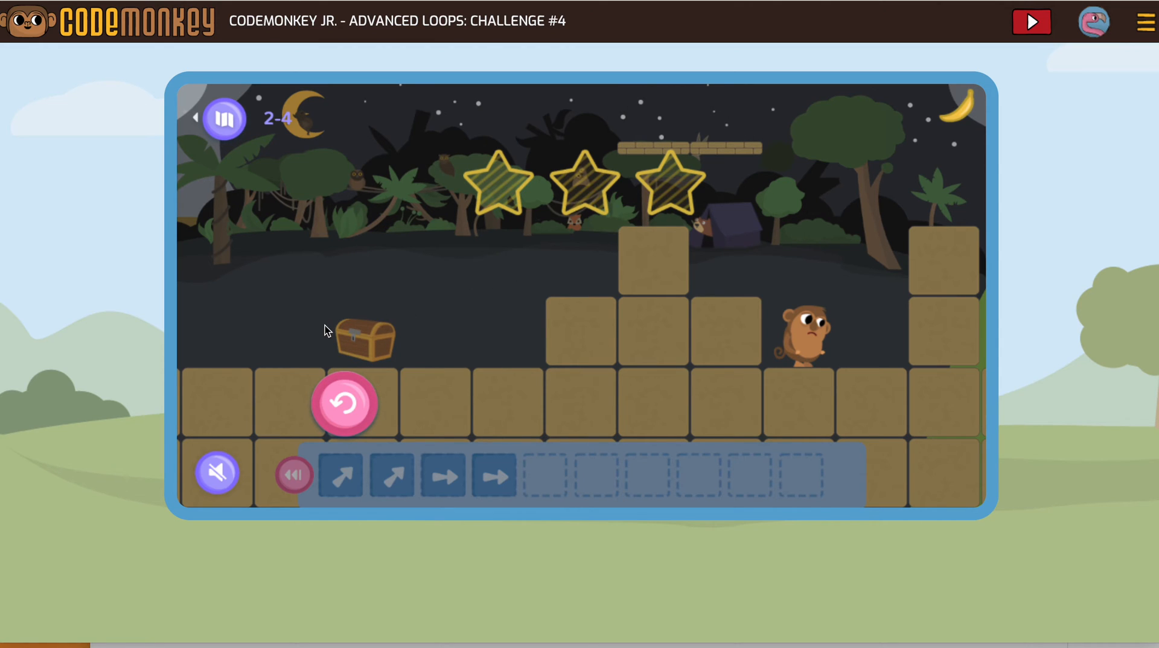
mouse_move(418, 361)
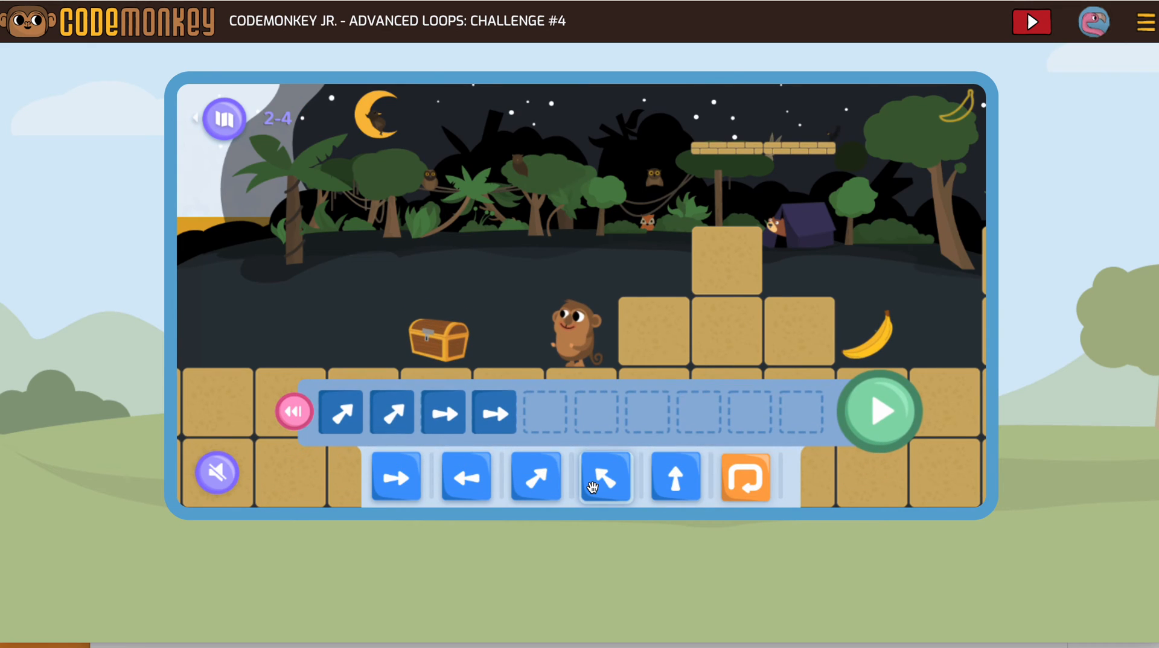
Step: Append two up-left steps after the rightward moves in the program
click(605, 477)
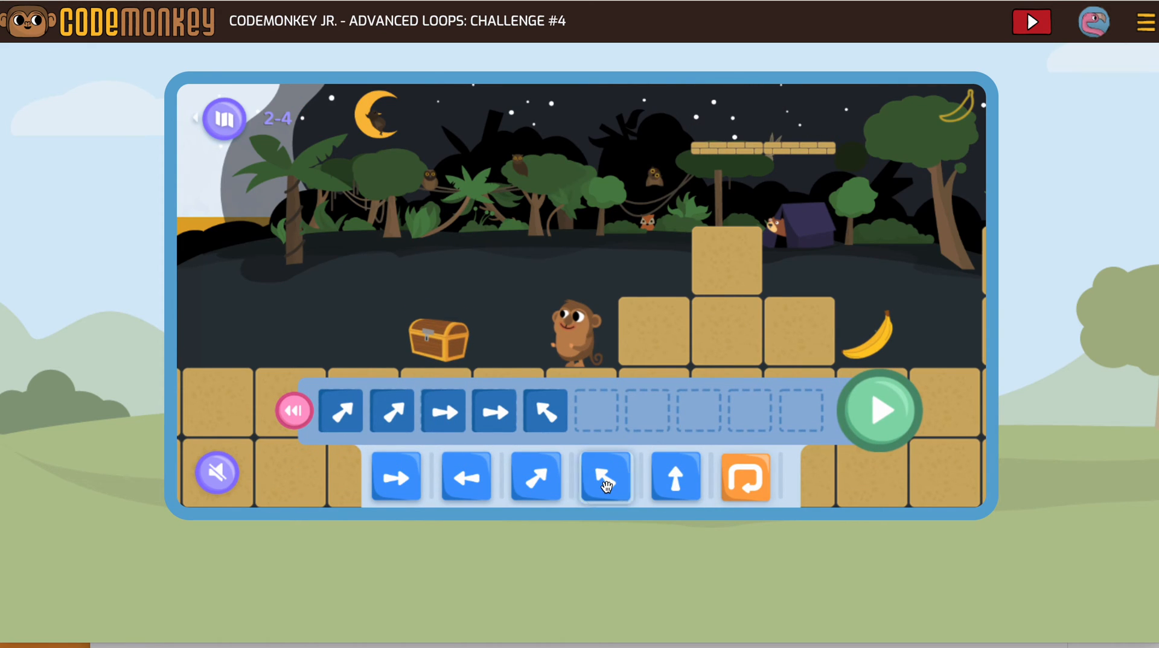
click(605, 477)
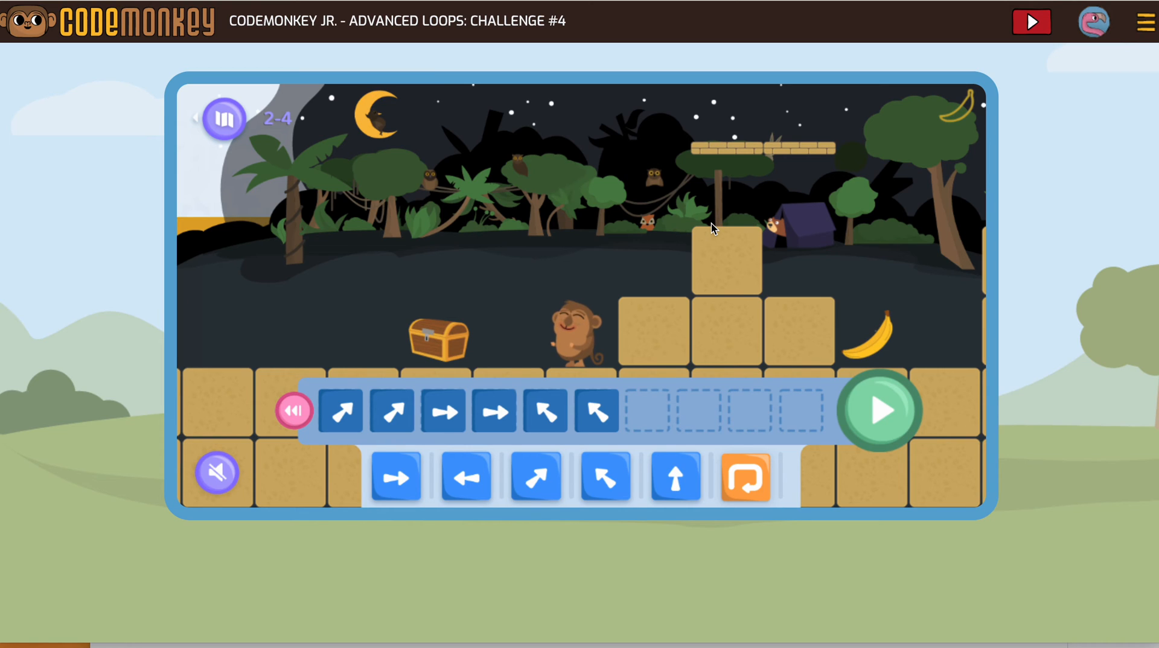
mouse_move(745, 224)
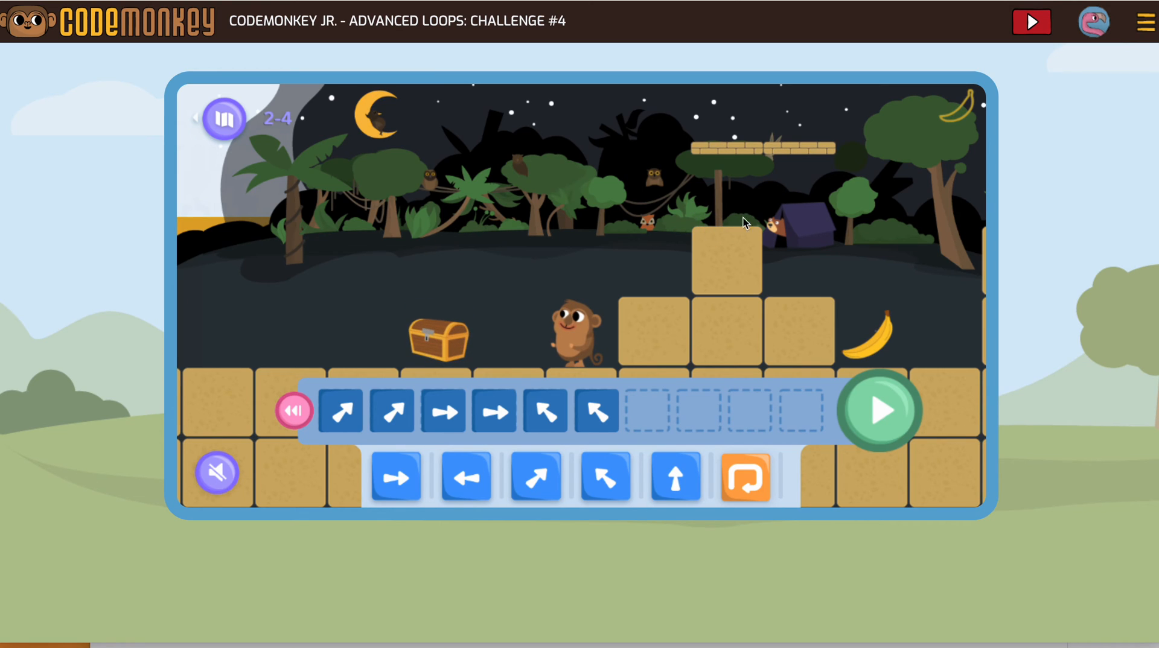
mouse_move(716, 218)
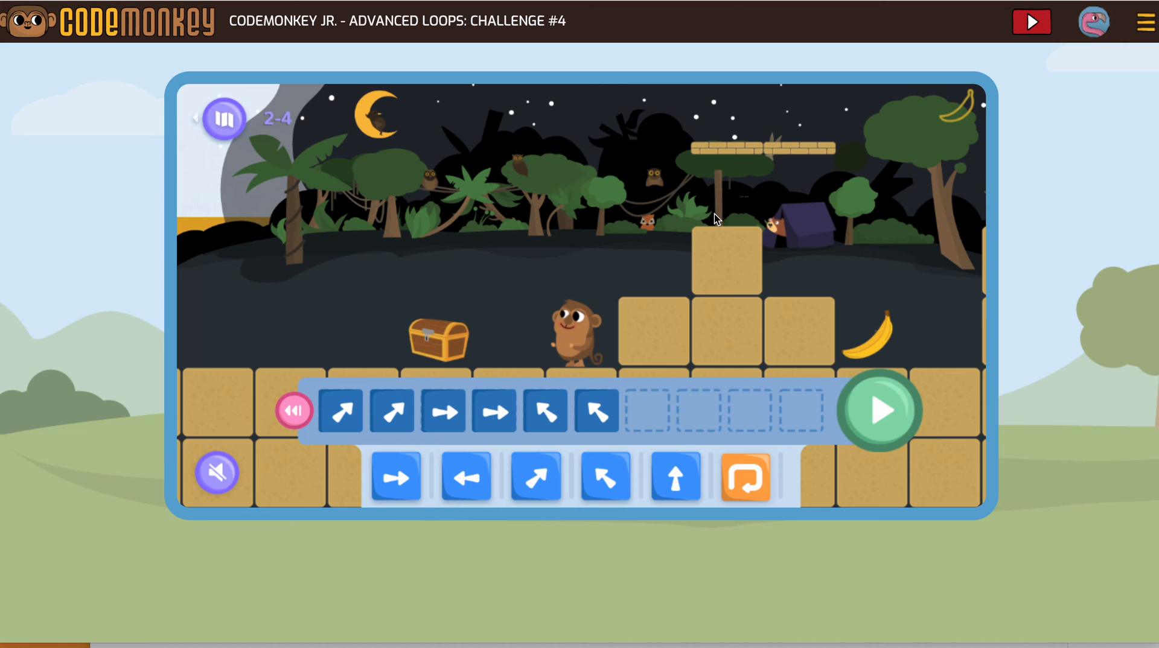